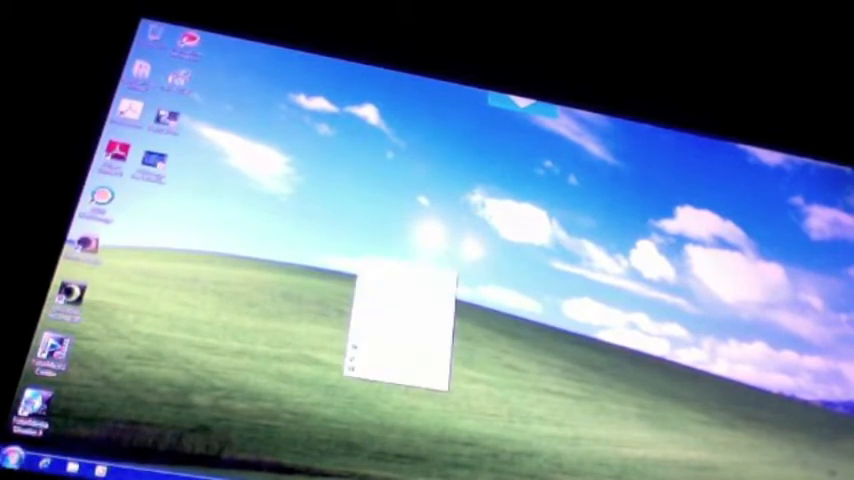
# Open Personalize from the desktop shortcut menu to reach the desktop background settings
pyautogui.click(25, 465)
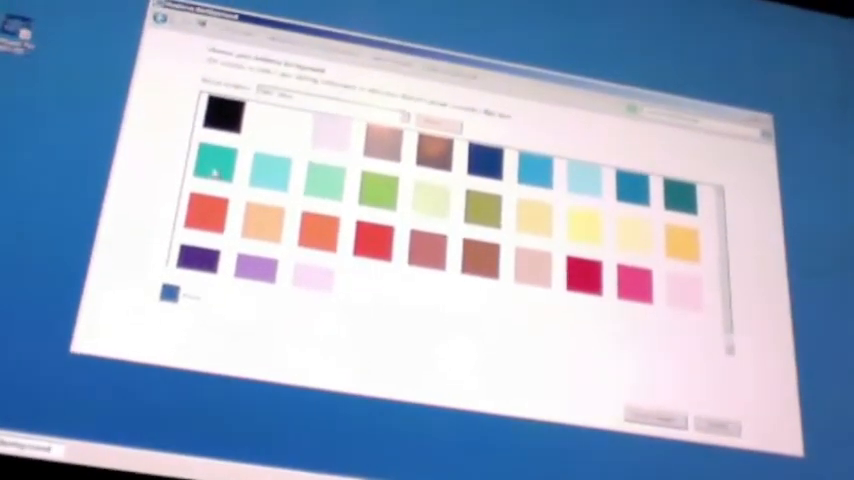
# Choose the teal swatch from the Solid Colors grid as the desktop background
pyautogui.click(218, 163)
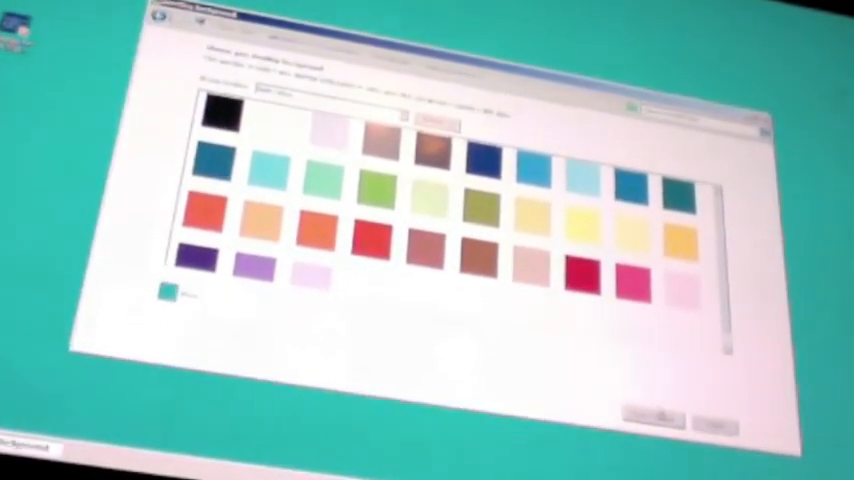